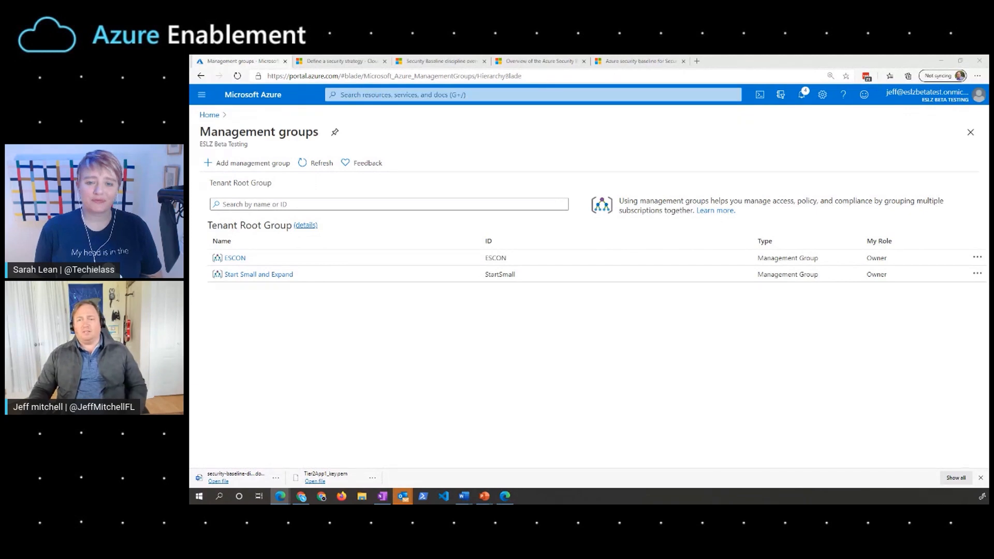
mouse_move(339, 361)
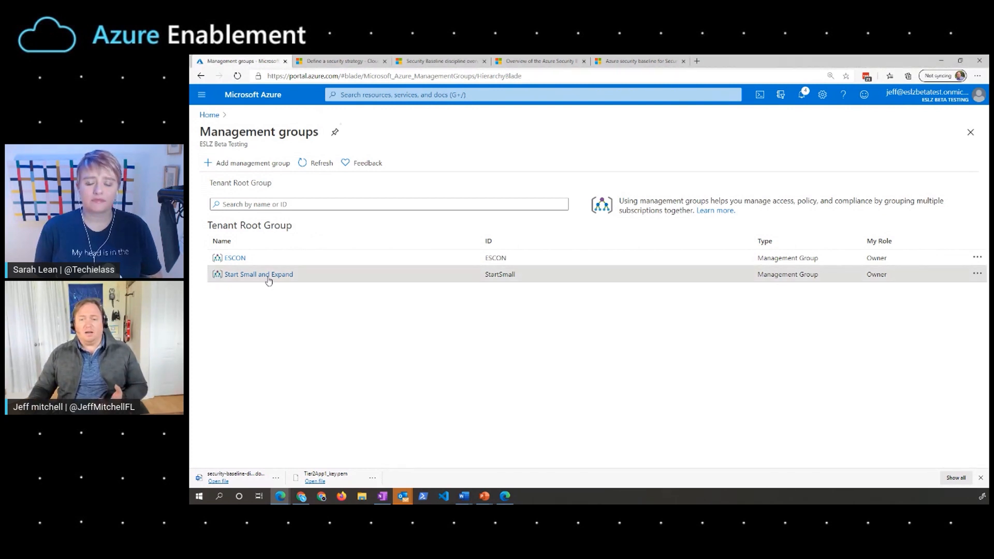
Return to Tenant Root Group and drill through ESCON and ESCON-landingzones into ESCON-online
click(258, 273)
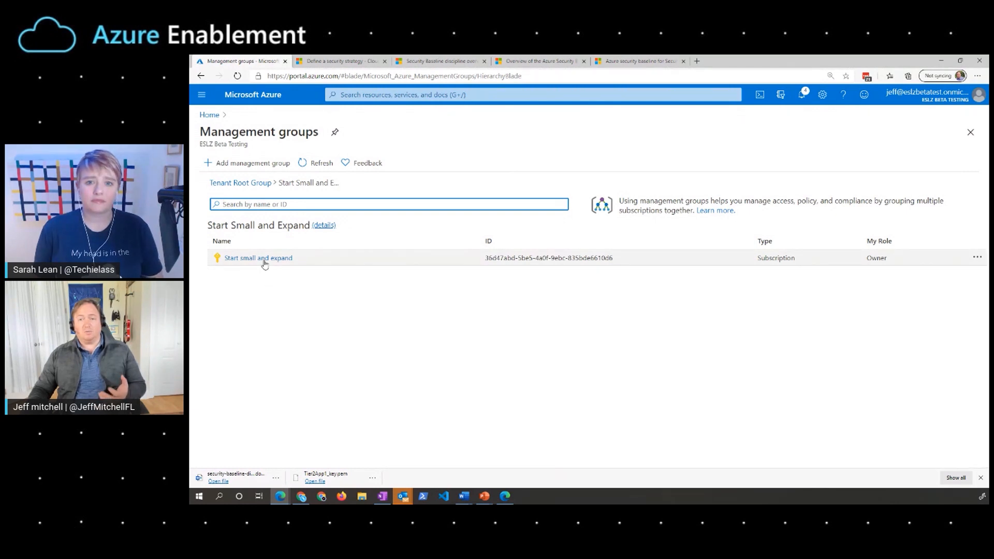
click(941, 60)
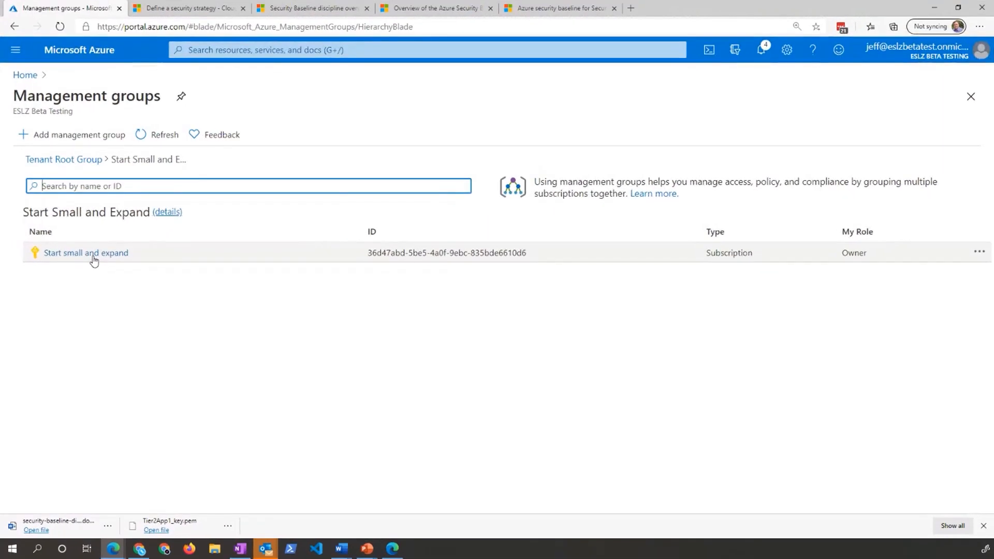
mouse_move(98, 254)
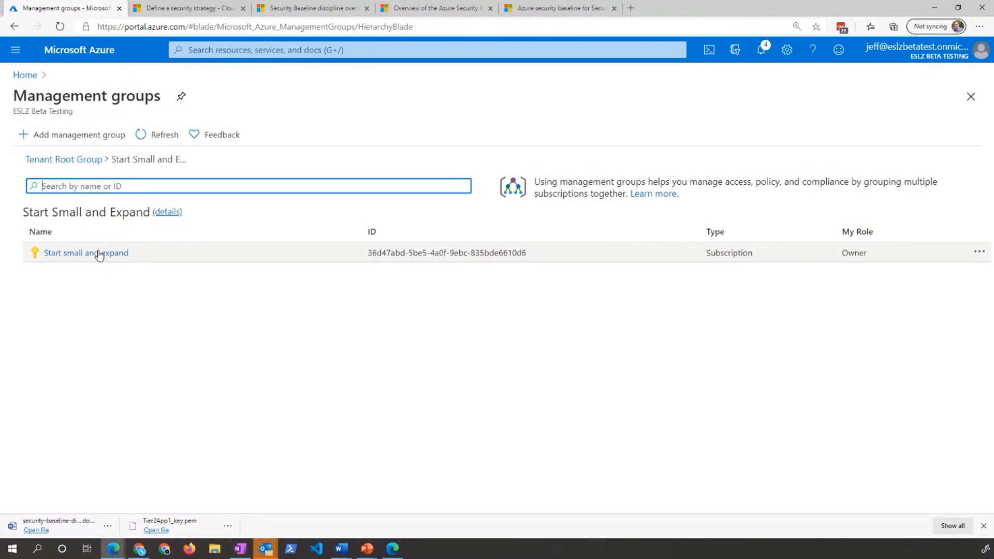
click(63, 158)
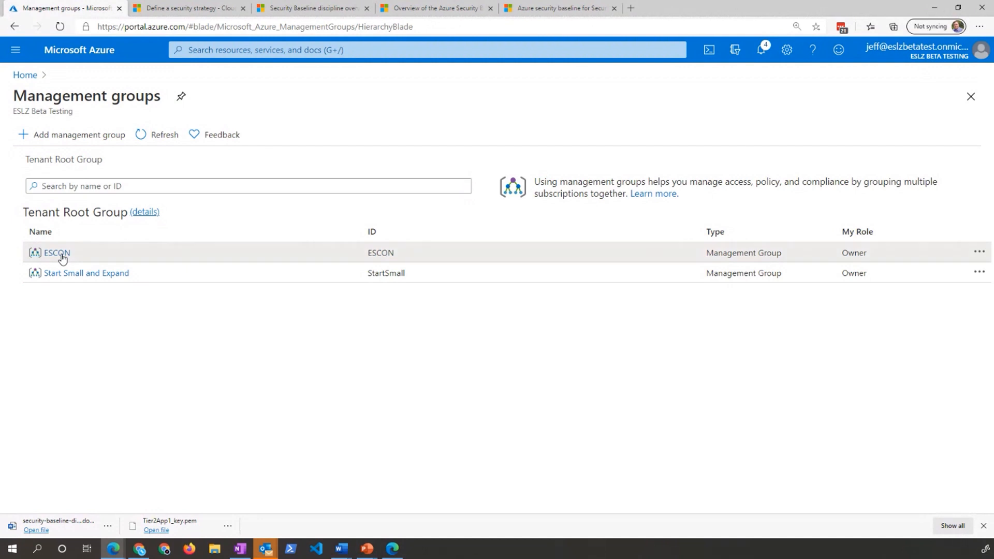
click(56, 252)
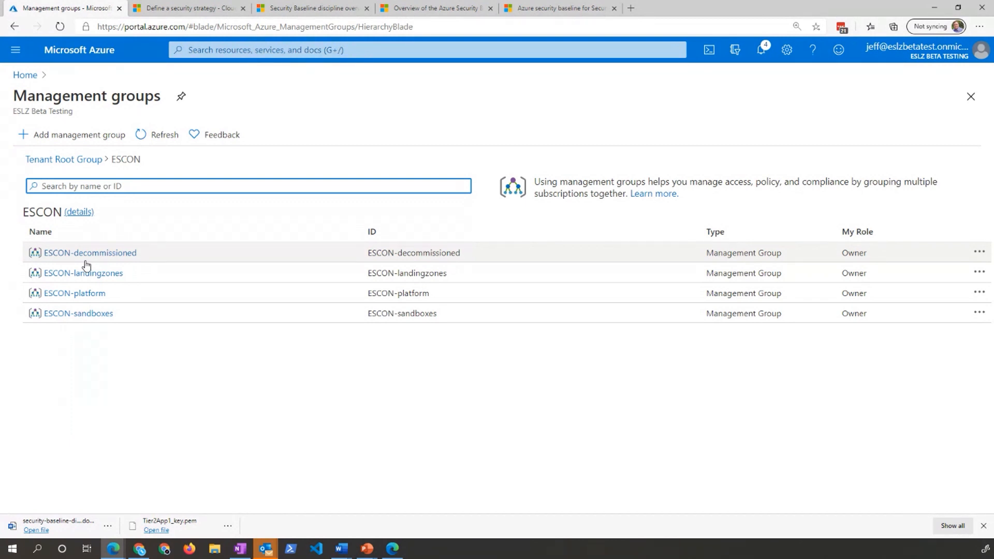
mouse_move(88, 276)
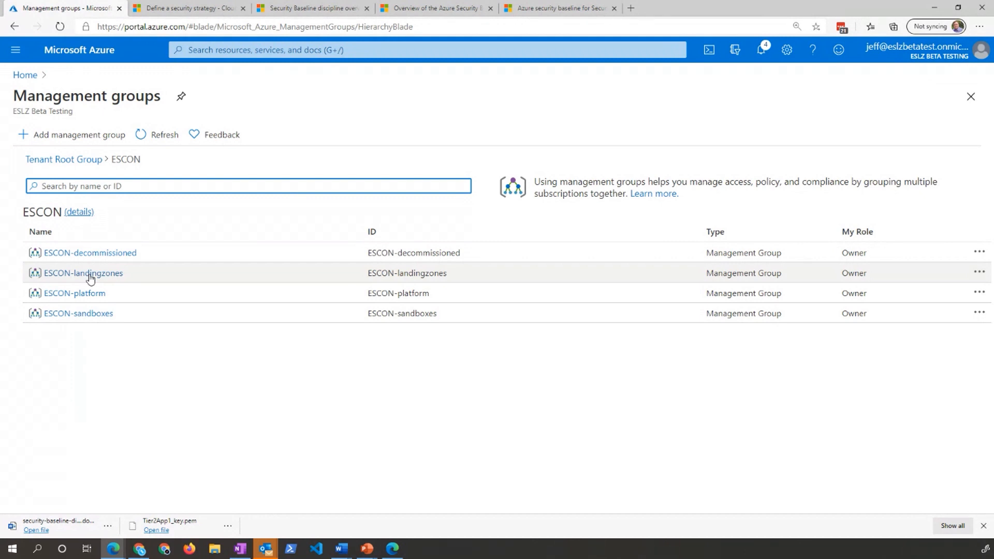
click(83, 273)
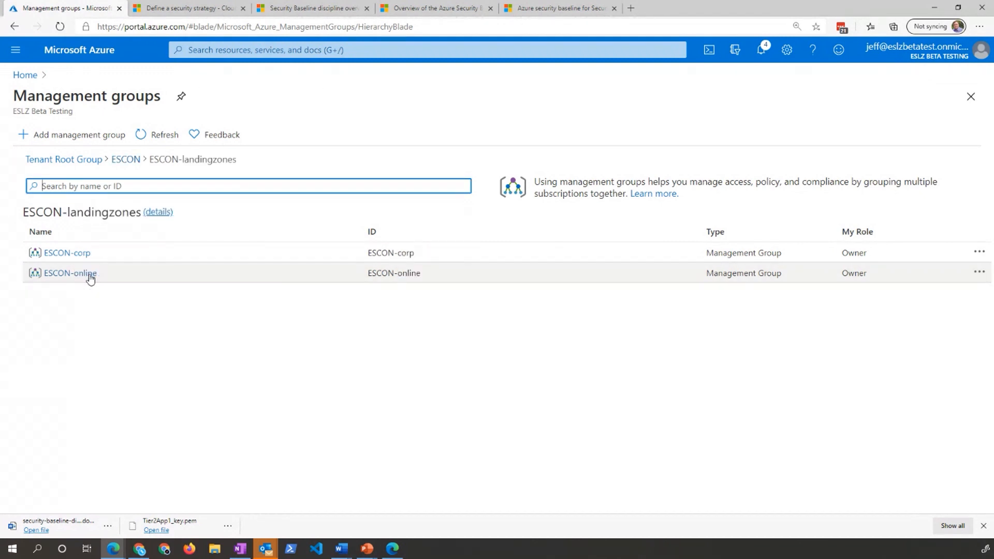
click(69, 272)
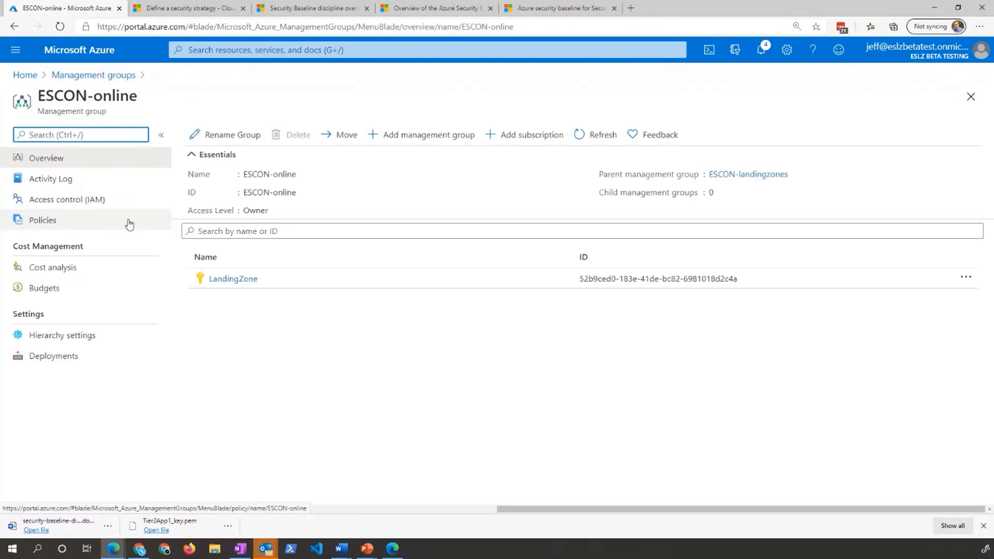
Open Policies for ESCON-online to show the Policy | Compliance page
click(42, 220)
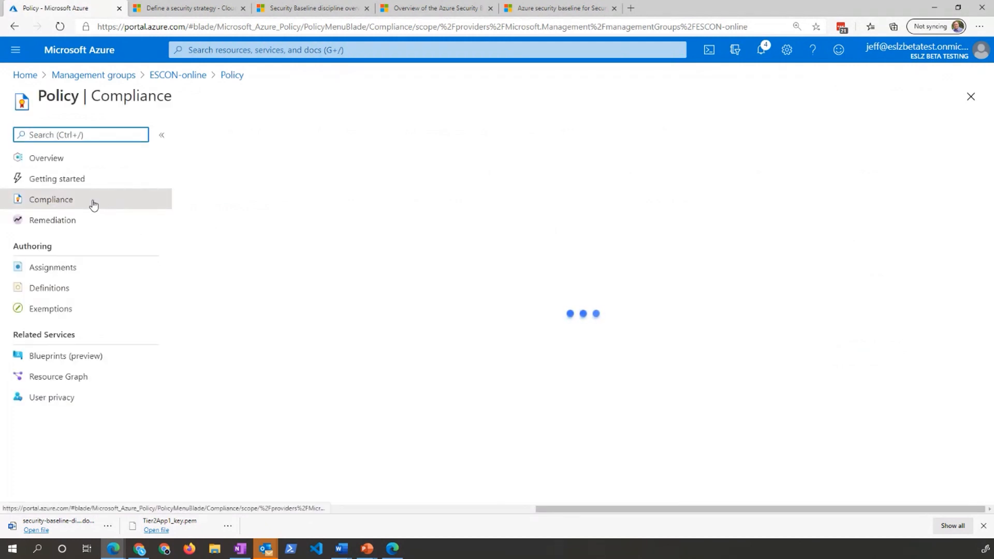
mouse_move(107, 205)
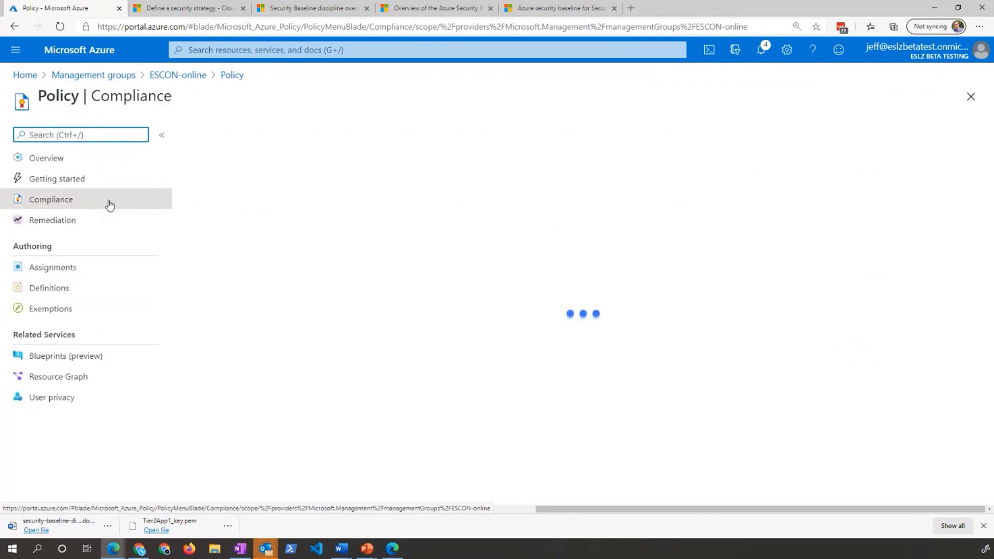
mouse_move(133, 205)
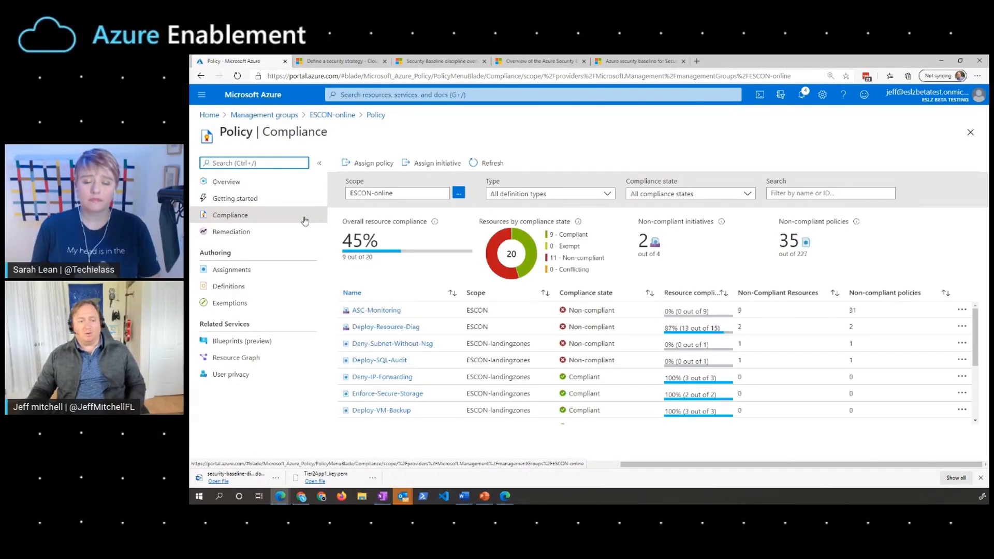
mouse_move(315, 235)
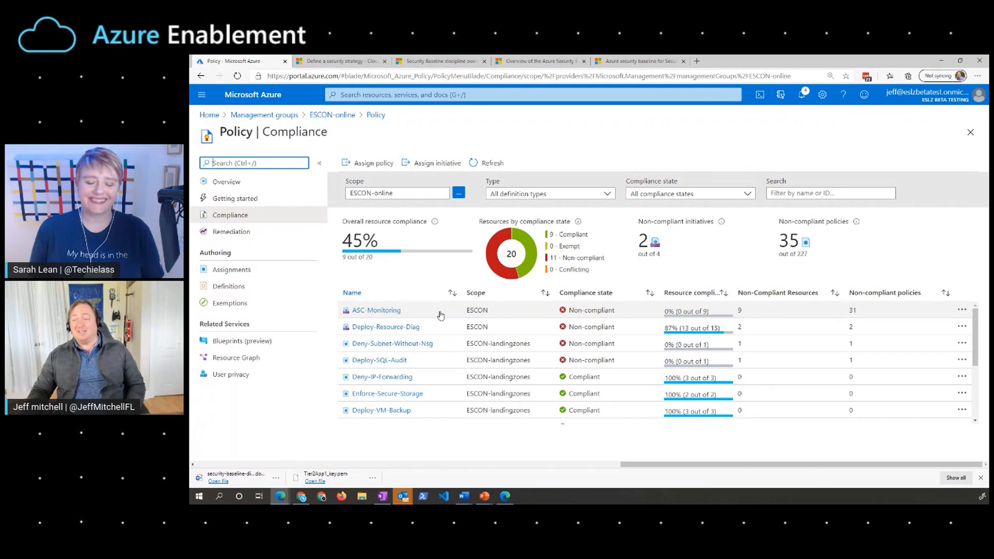
mouse_move(559, 316)
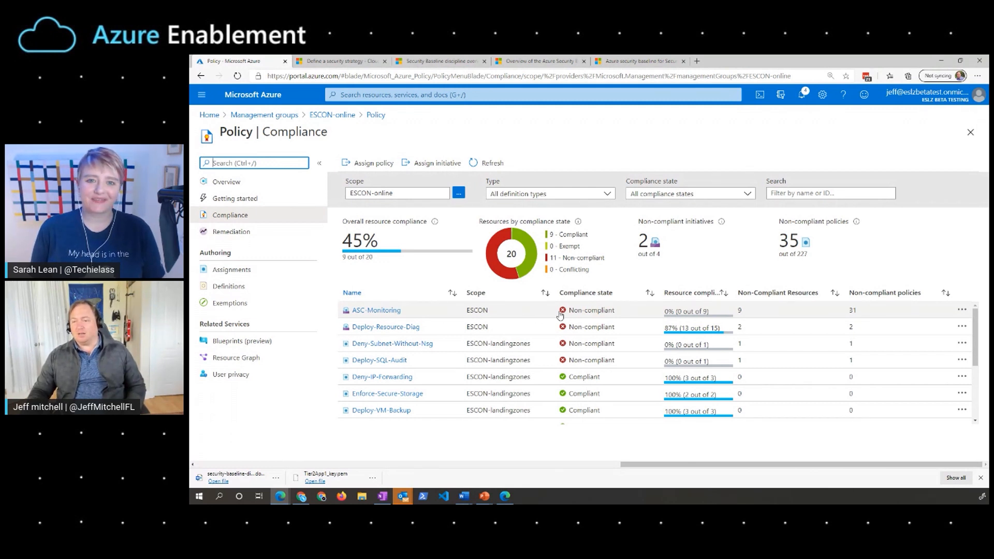
mouse_move(522, 353)
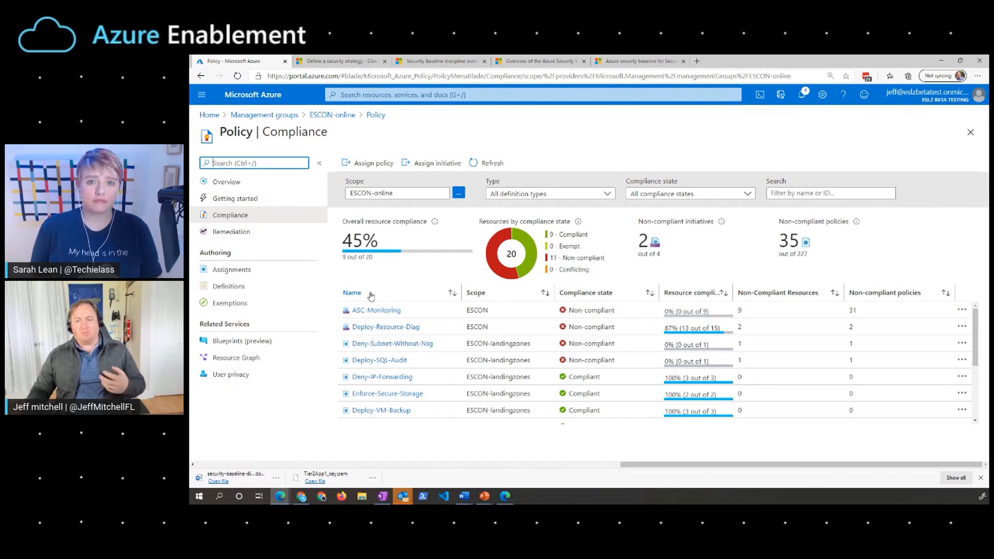
mouse_move(264, 115)
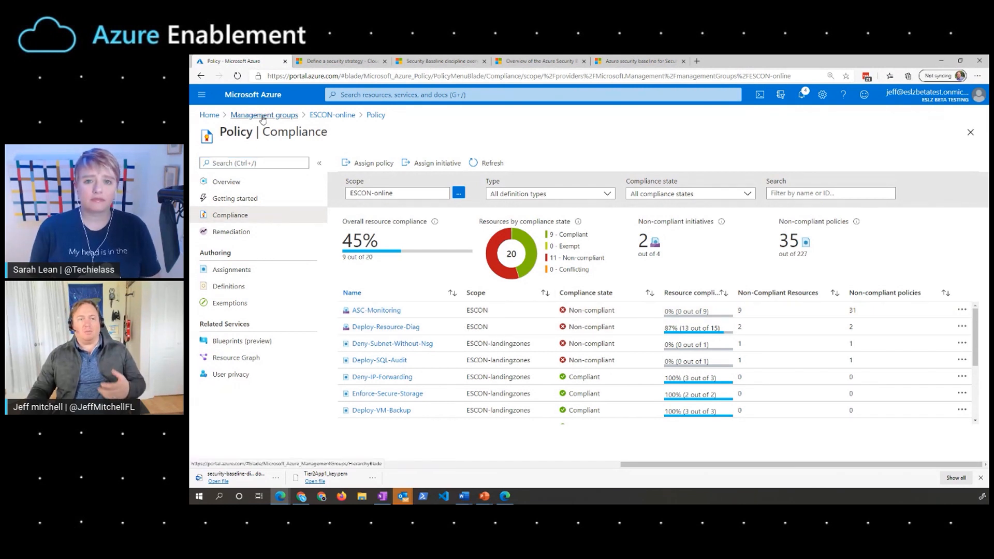
Return to Management groups, then search 're' to reach the Resource groups list
click(263, 115)
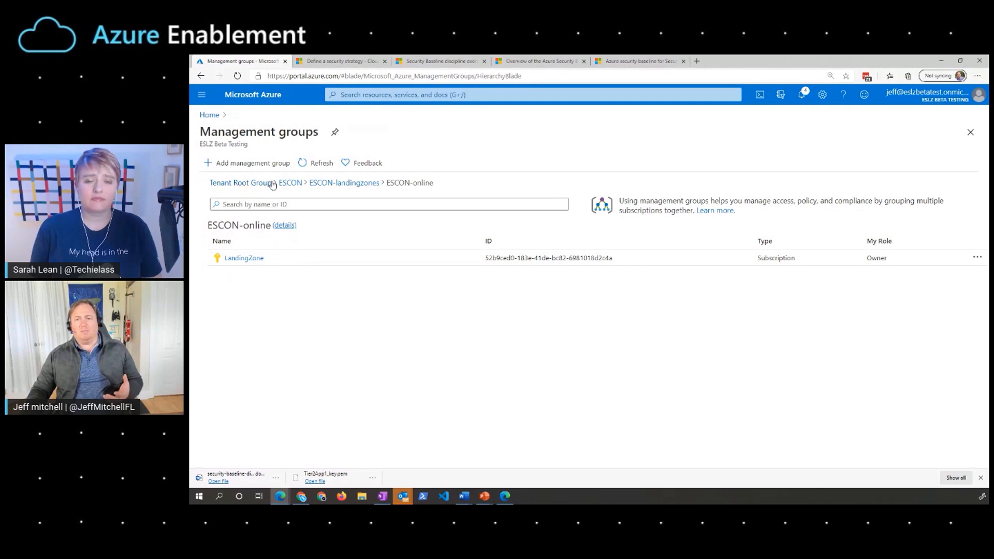
mouse_move(290, 183)
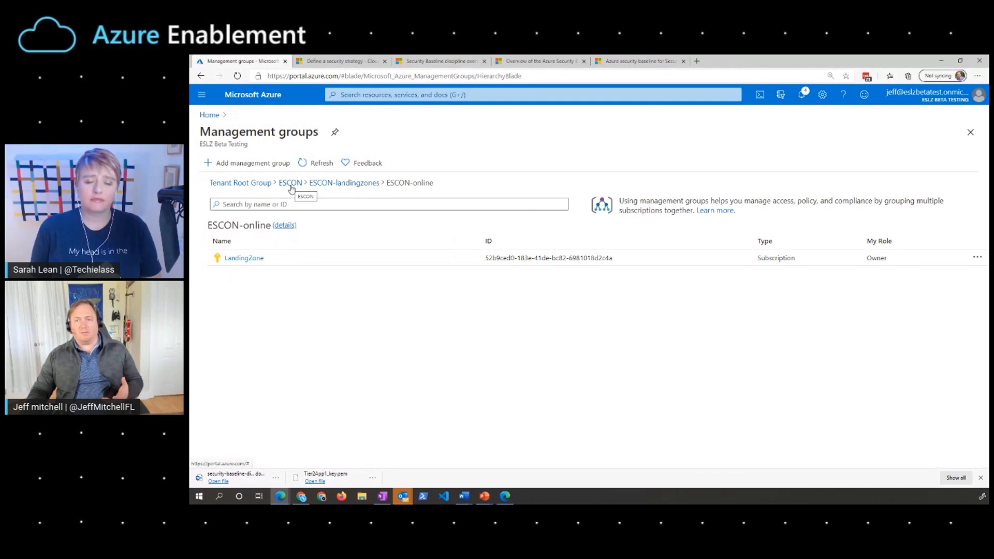
mouse_move(362, 107)
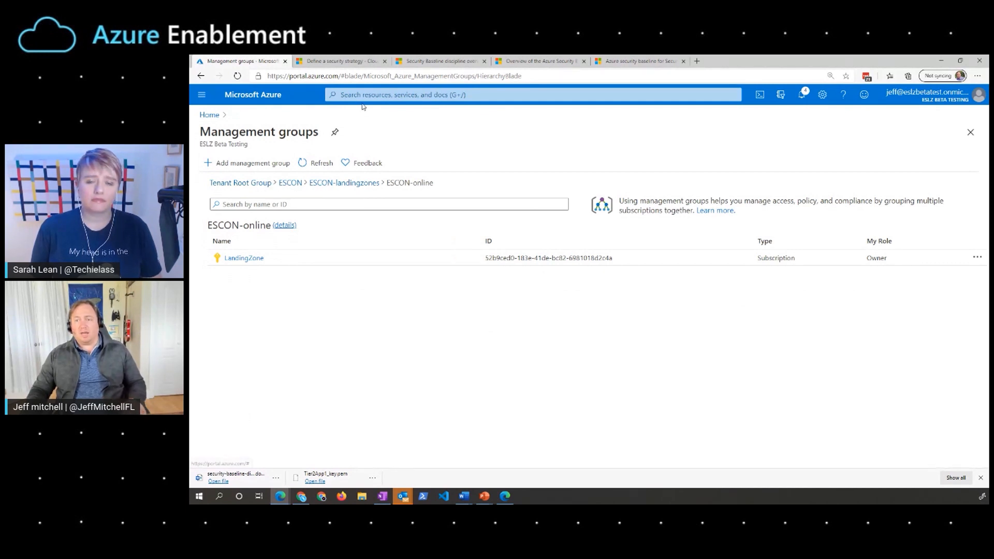
text(re)
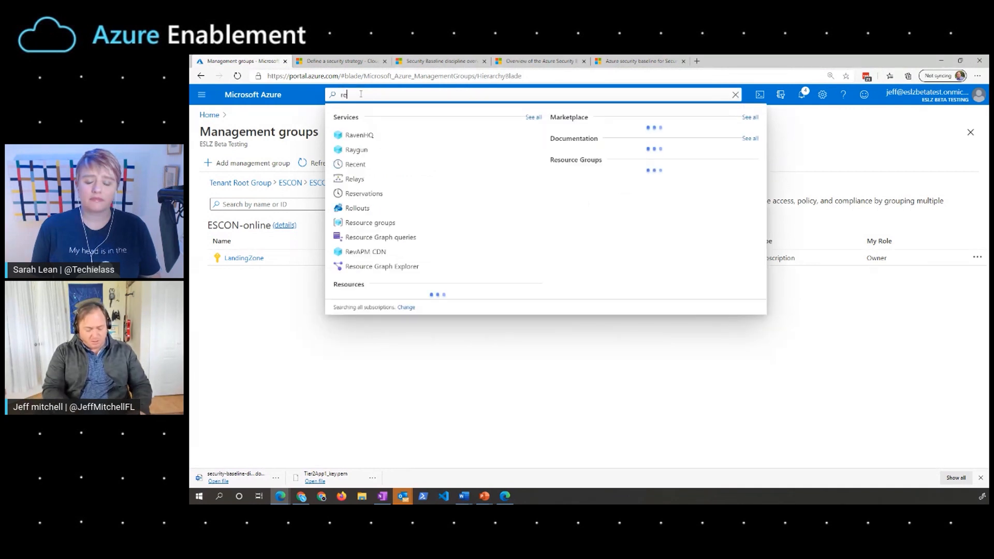
click(370, 223)
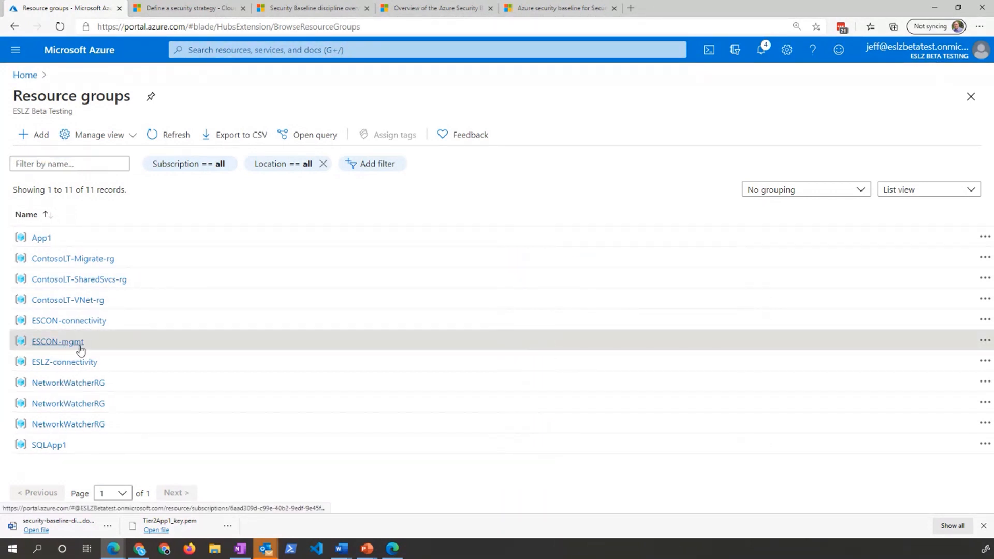
Open the ESCON-mgmt resource group and select its ESCON-la Log Analytics workspace
click(57, 341)
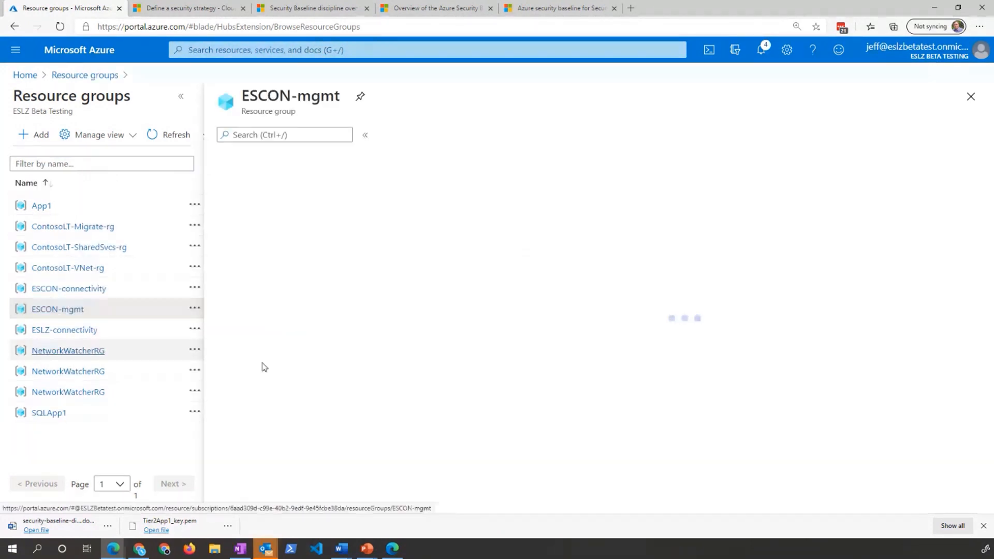
click(57, 308)
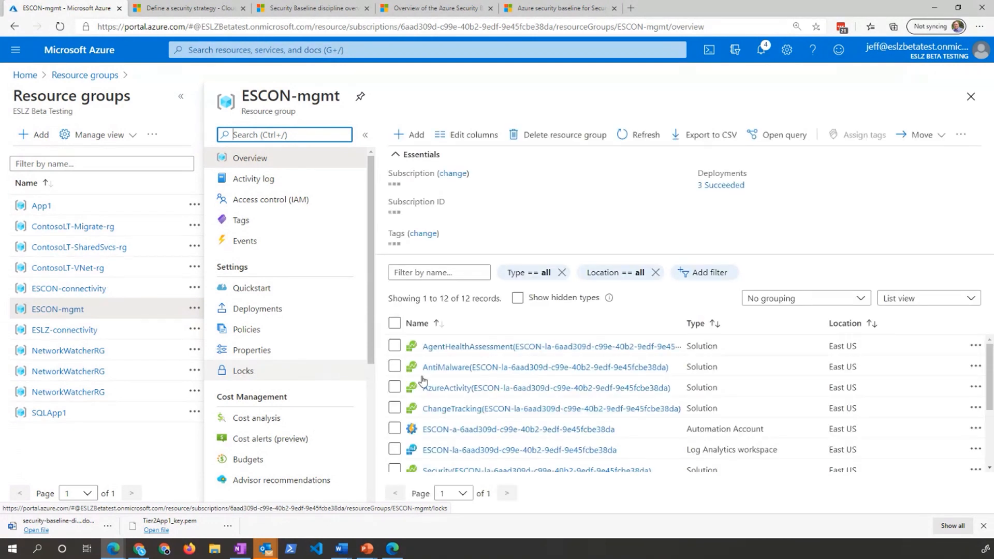
scroll(down, 3)
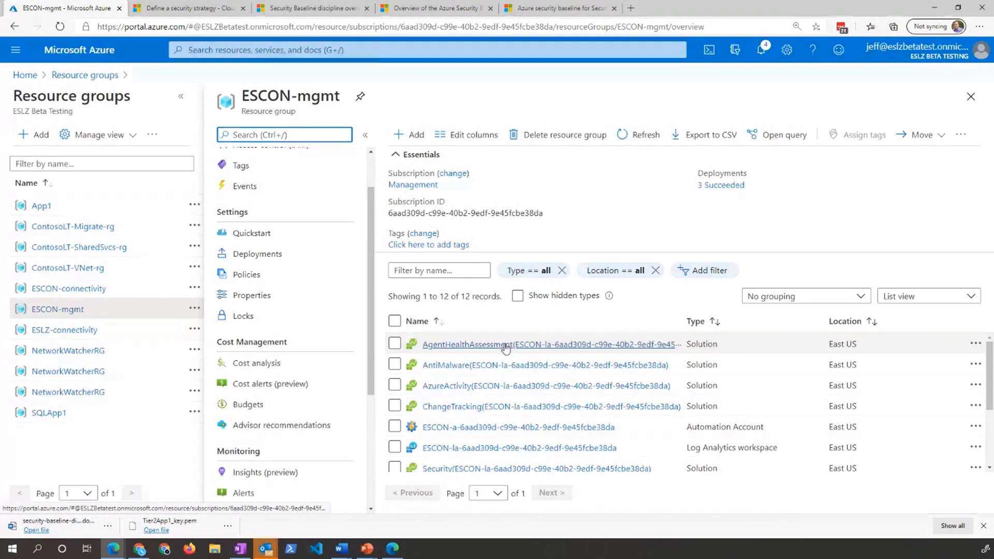
mouse_move(501, 406)
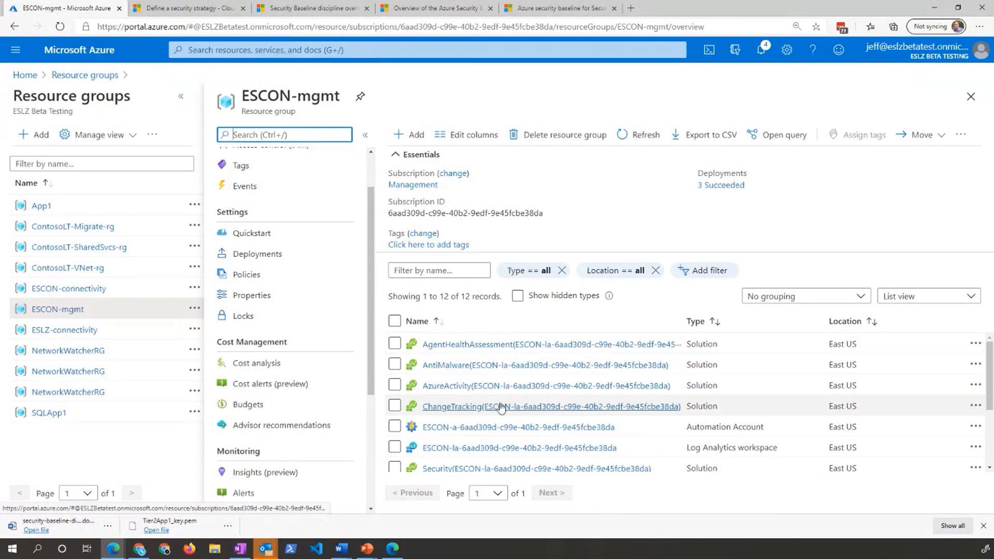
mouse_move(469, 399)
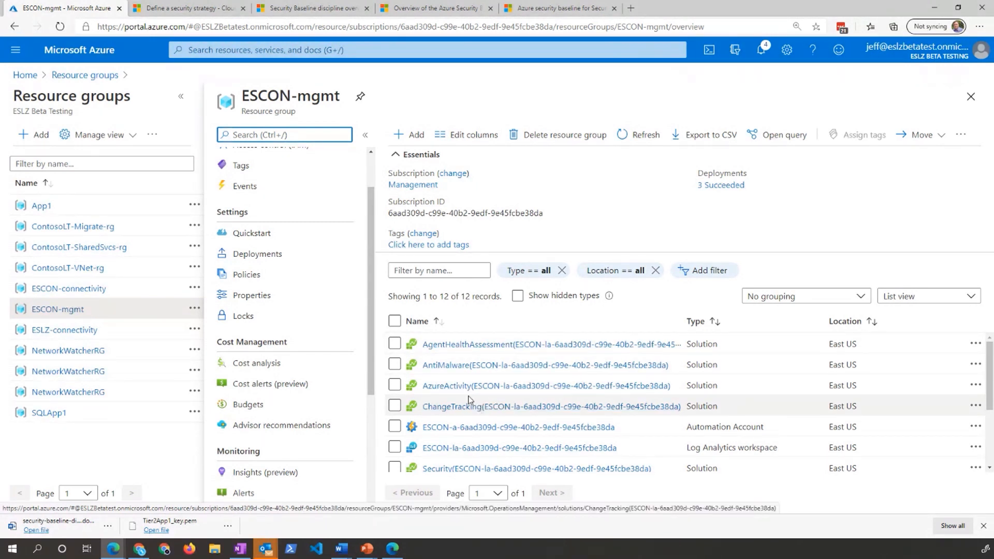
scroll(down, 3)
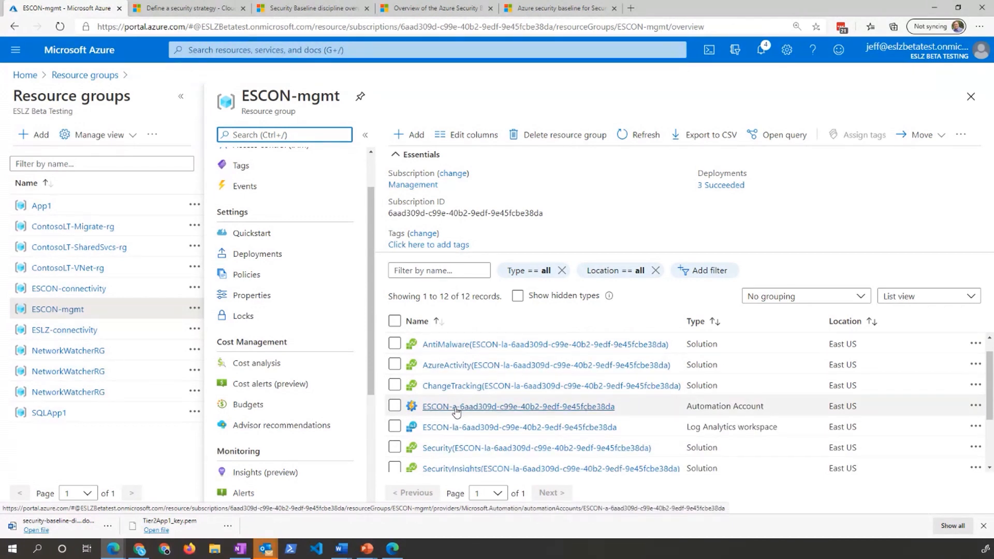
click(519, 427)
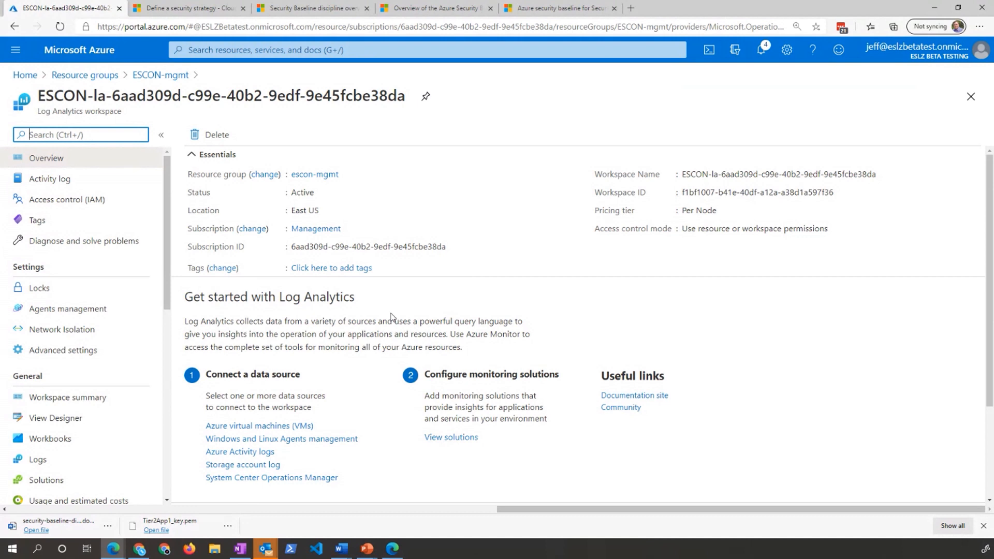
mouse_move(100, 336)
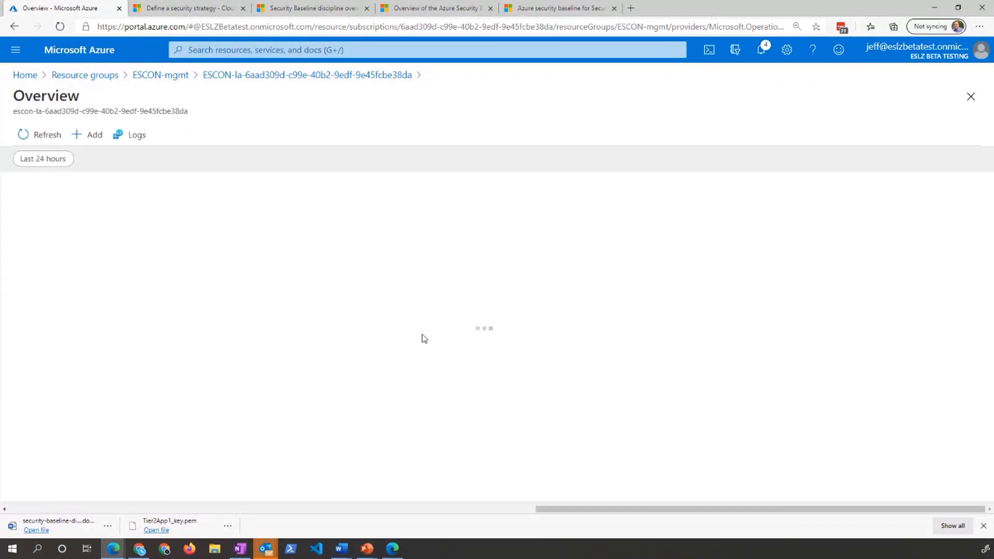
mouse_move(390, 290)
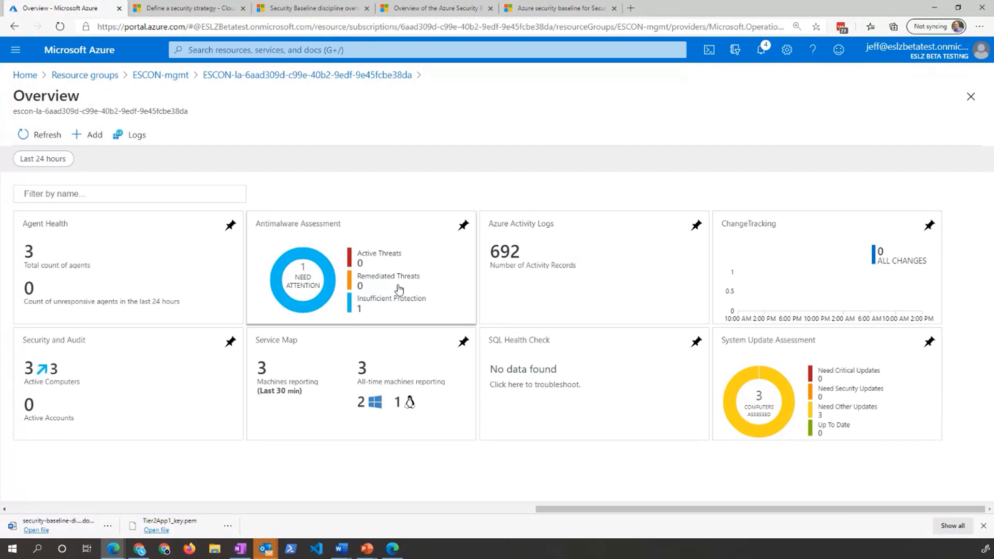
mouse_move(821, 367)
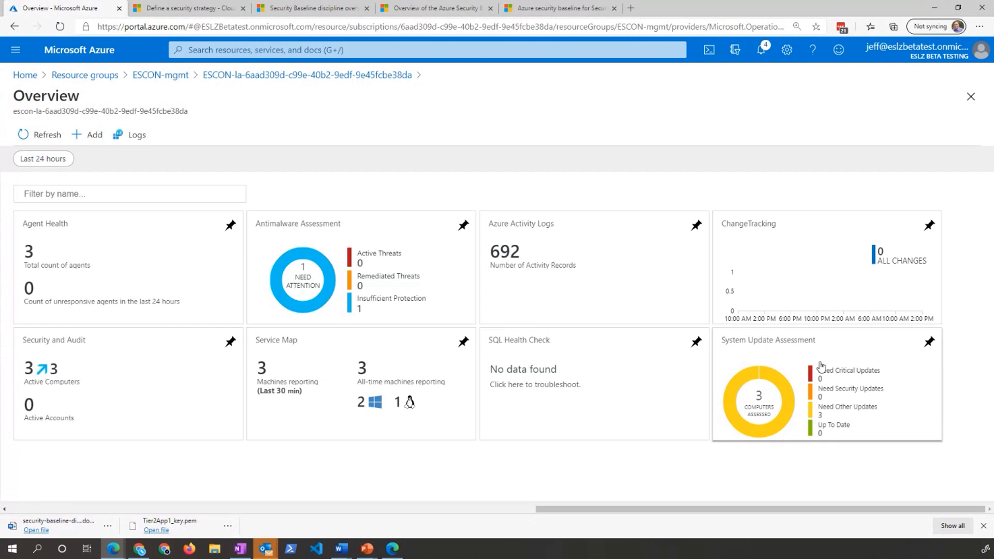
mouse_move(230, 172)
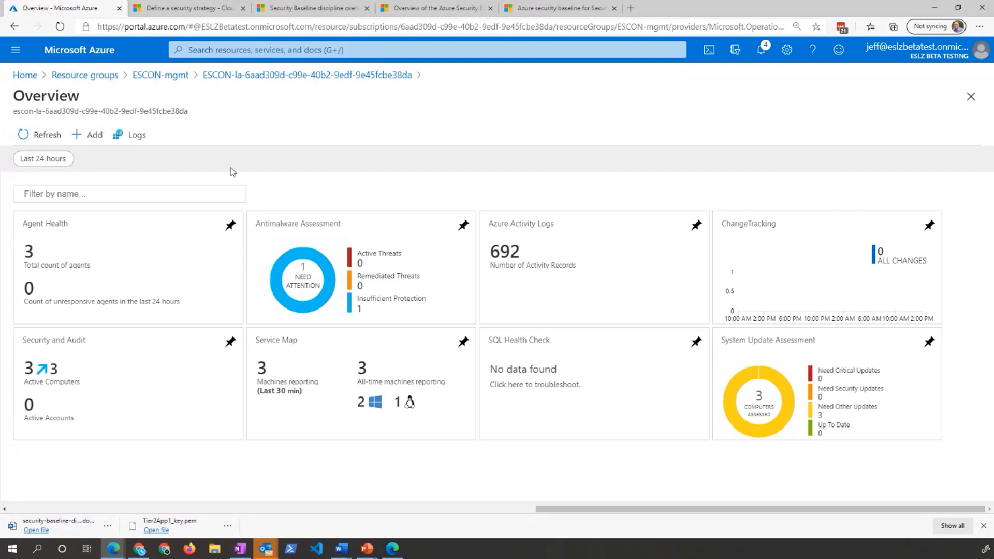
mouse_move(84, 74)
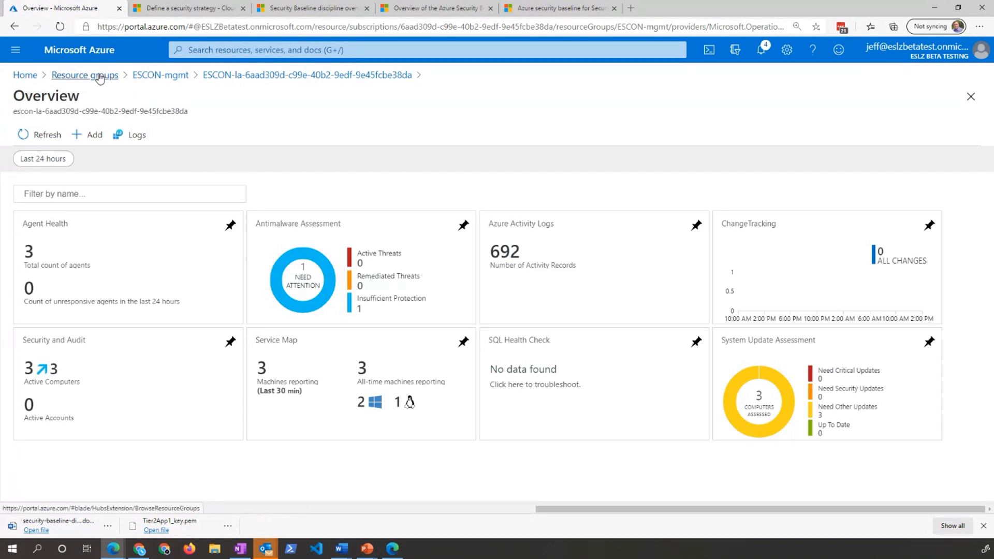
Search 'mean' for Management groups, then open Start Small and Expand and its subscription
click(84, 74)
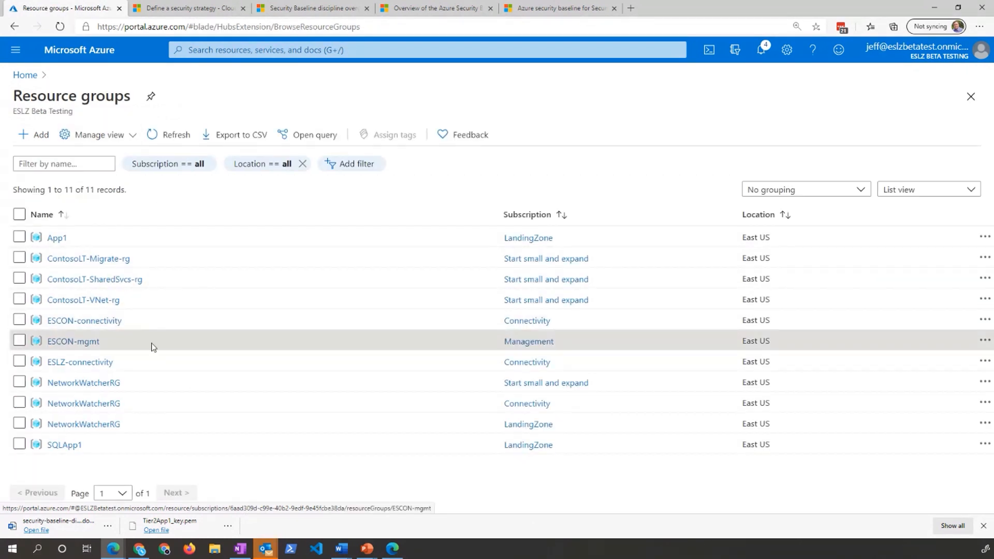
click(425, 50)
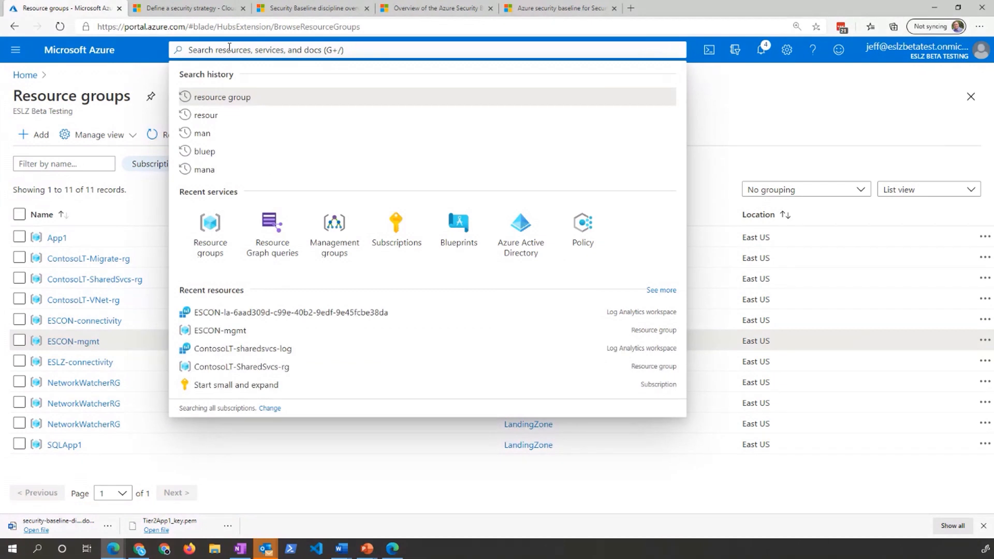
text(mean)
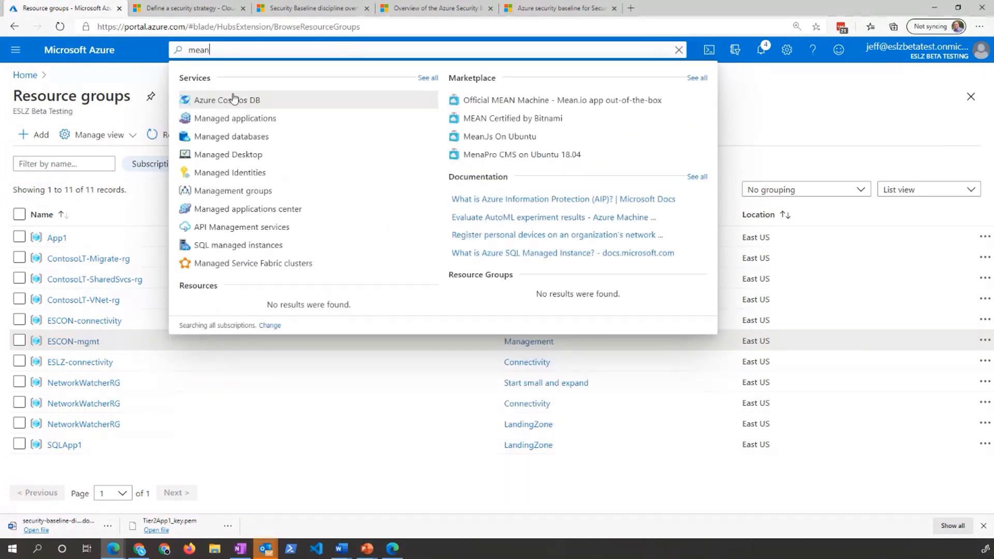
click(233, 190)
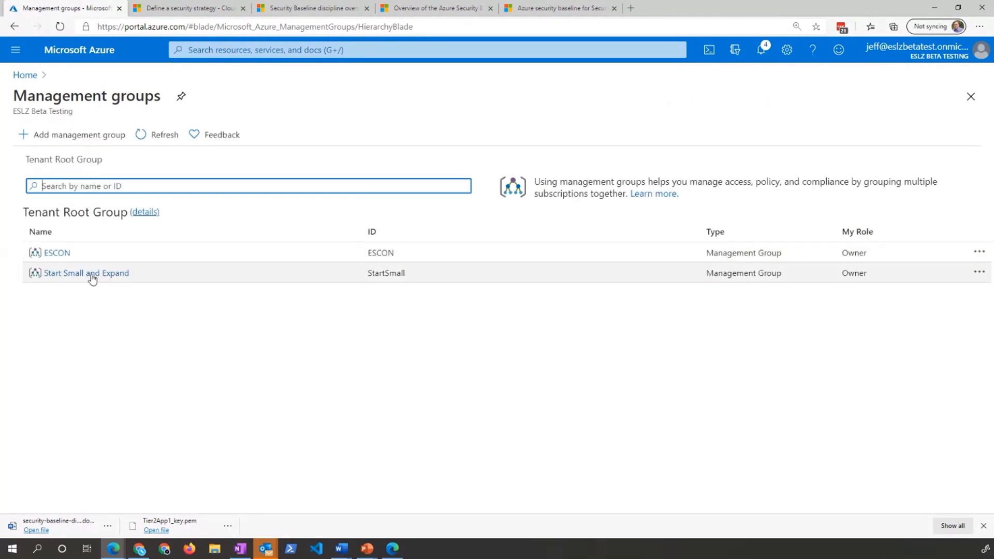
click(87, 272)
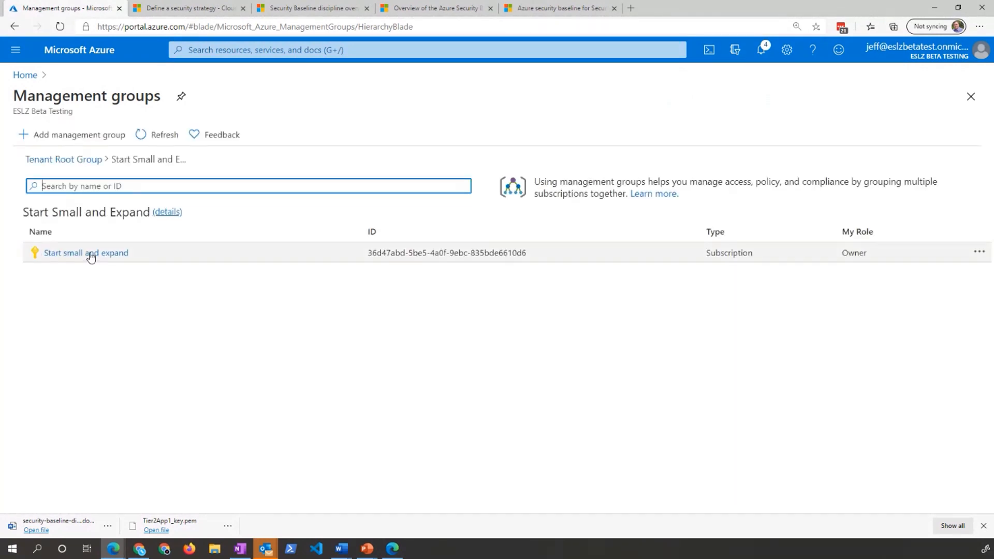
click(86, 252)
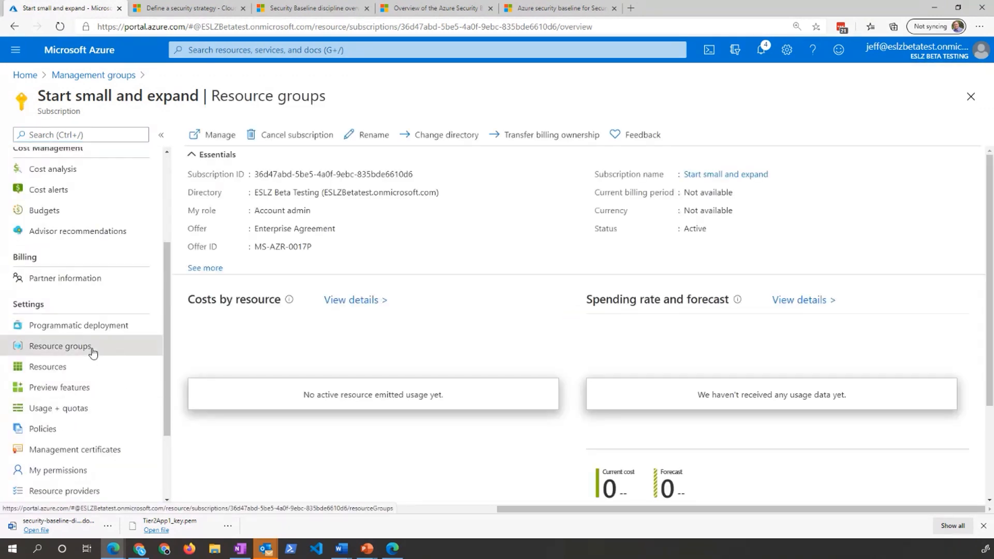
List the subscription's resource groups, enter ContosoLT-SharedSvcs-rg, and open ContosoLT-sharedsvcs-log
click(60, 346)
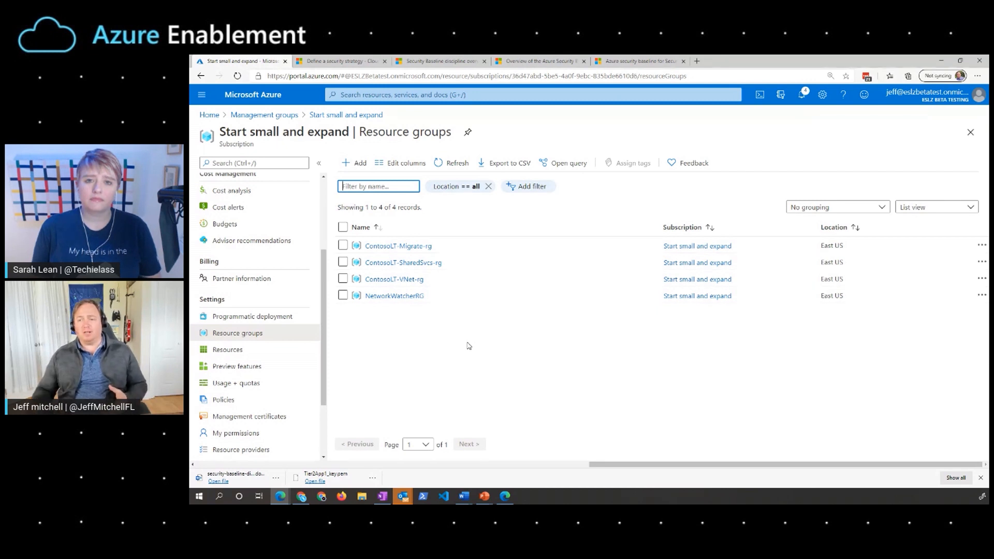
click(403, 262)
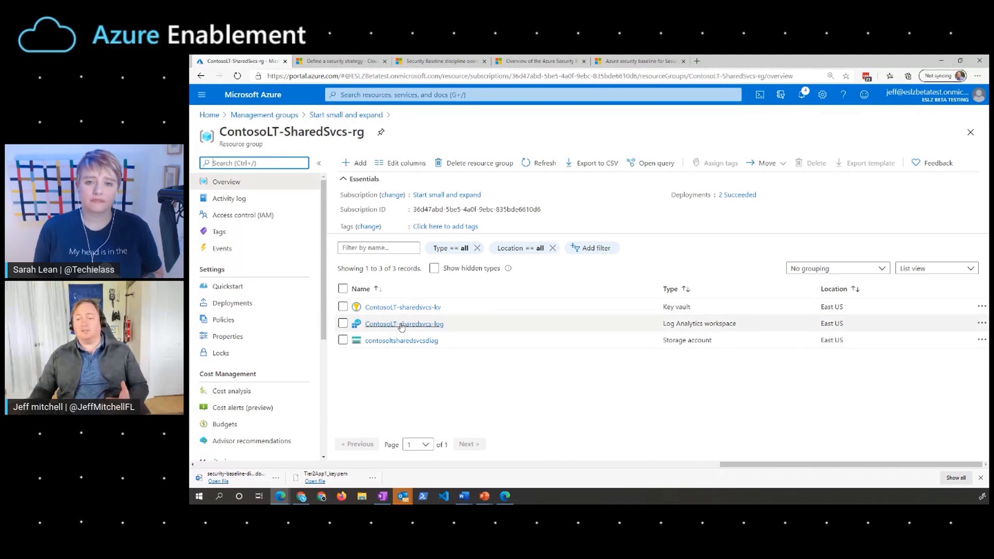
click(404, 323)
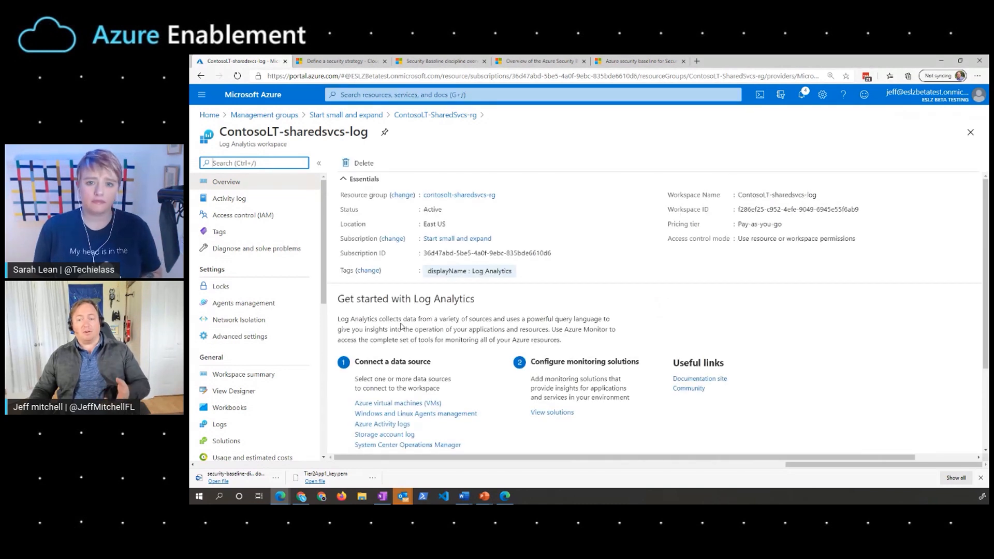
Open the workspace summary and choose + Add to launch the Marketplace
click(243, 374)
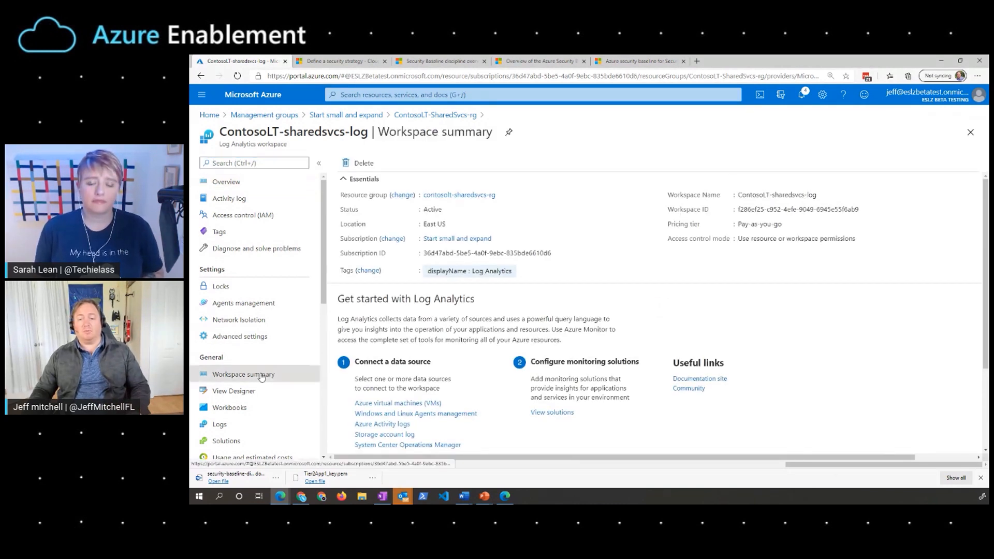
click(226, 181)
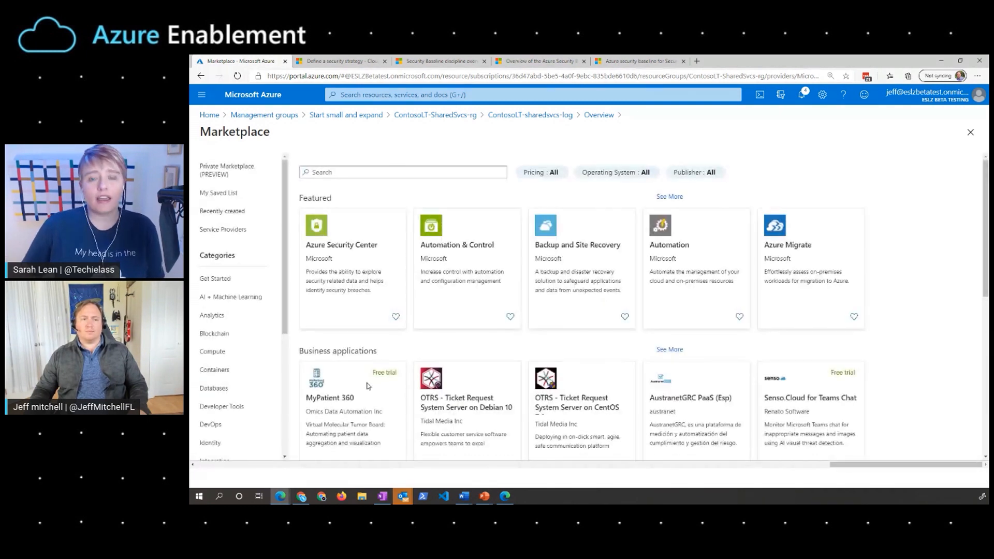
Focus the Marketplace search box, then switch to the 'Define a security strategy' article
click(403, 172)
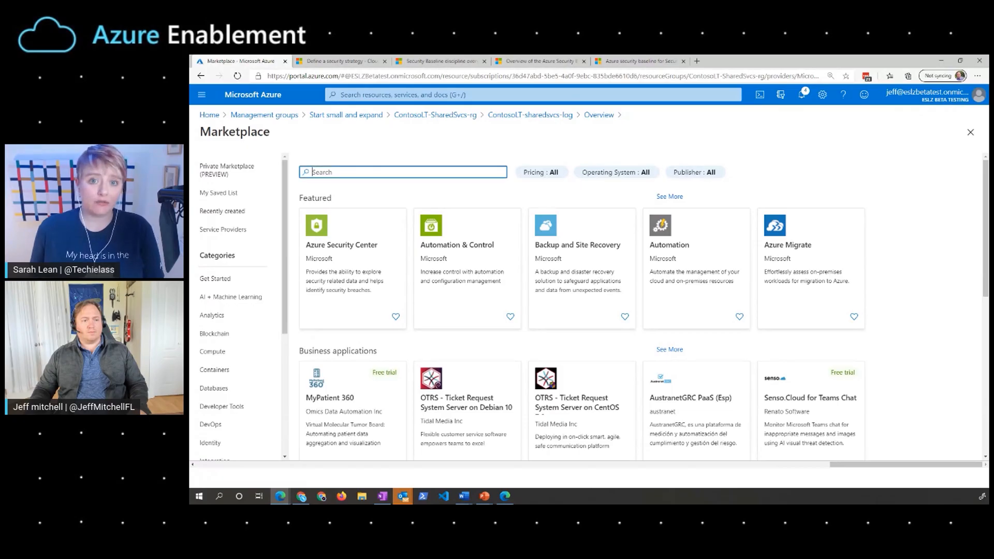
click(339, 61)
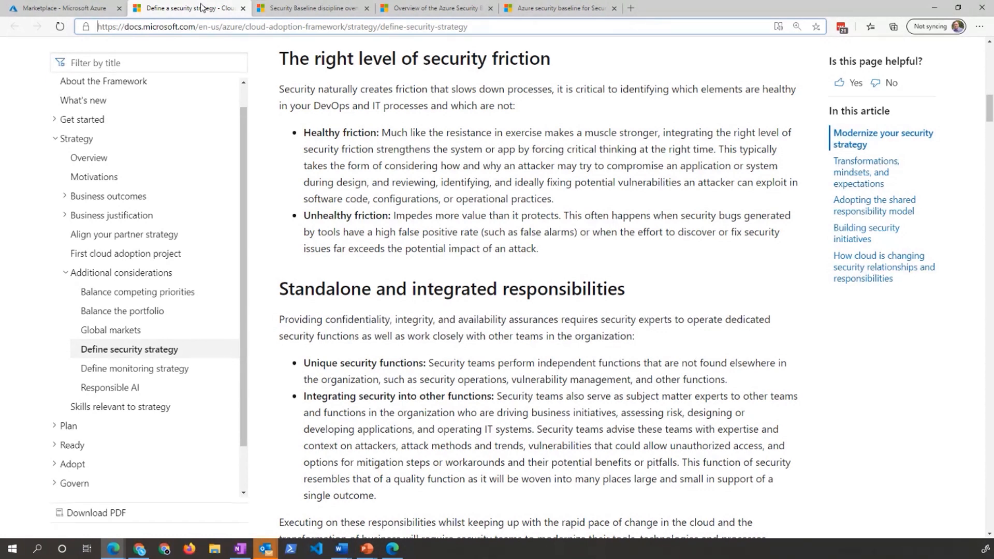
View the Security Baseline template, Azure Security Benchmark overview, then the Security Center baseline
click(311, 8)
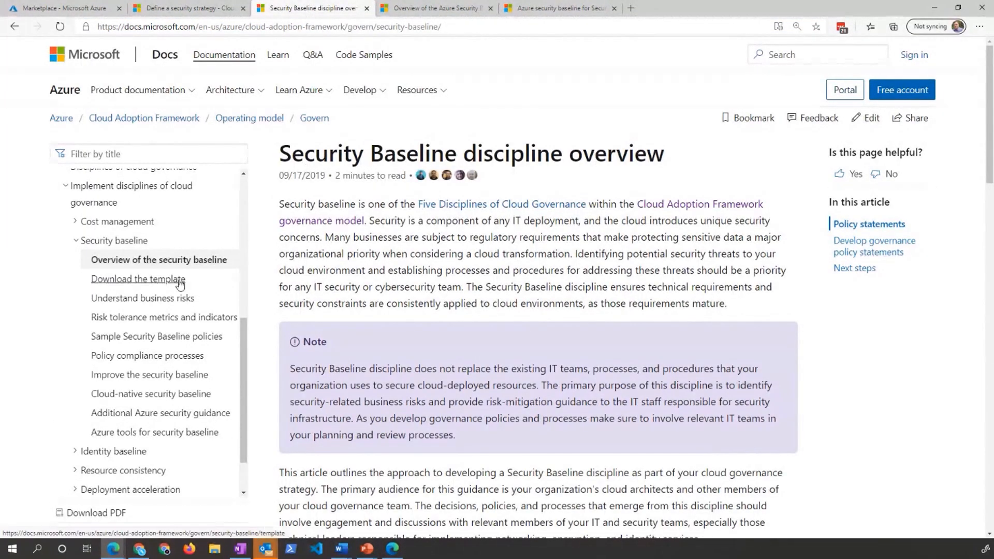
click(138, 279)
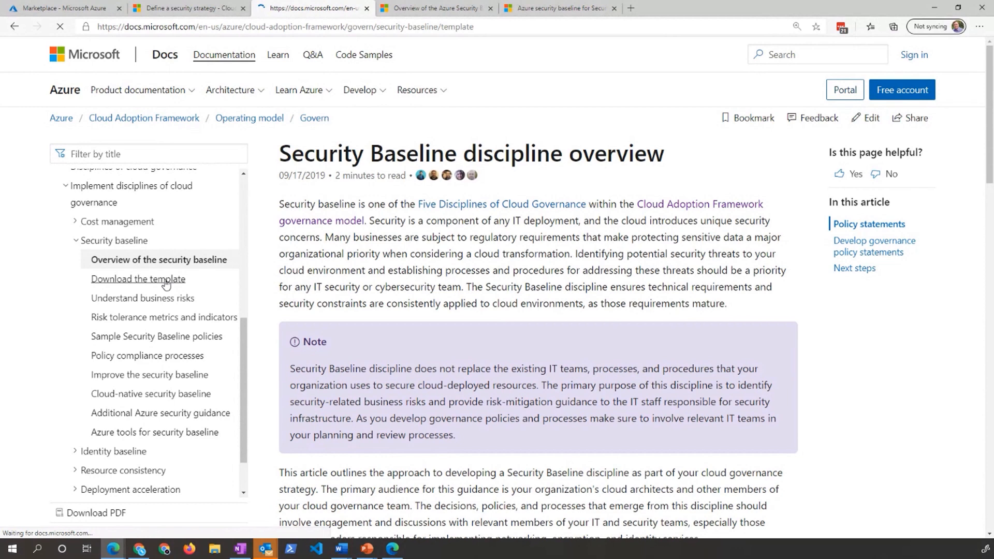
click(138, 279)
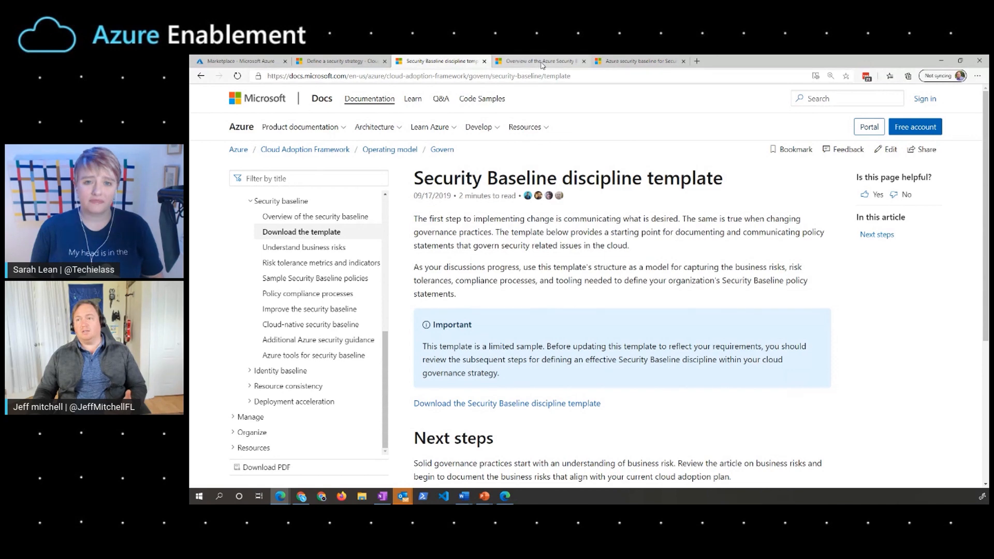
click(539, 62)
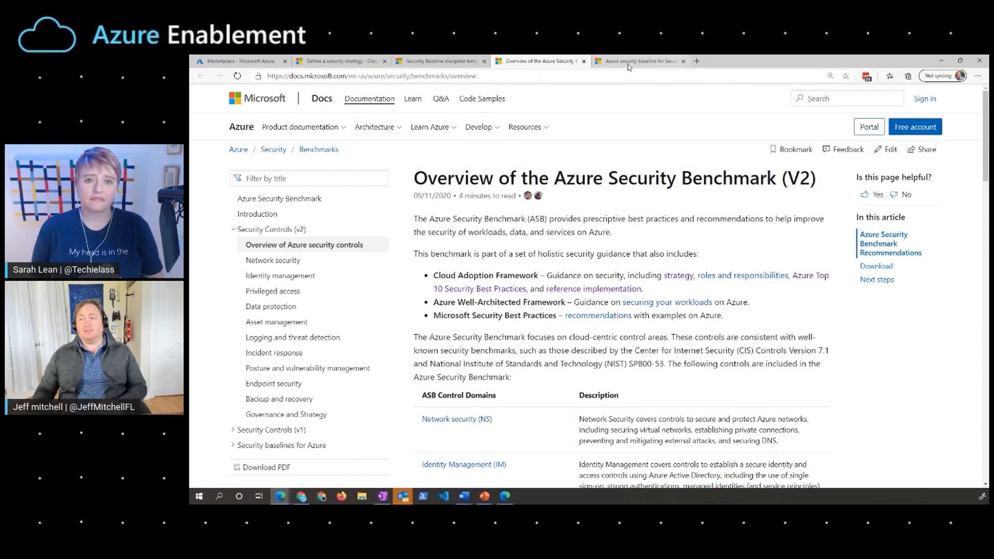
click(637, 61)
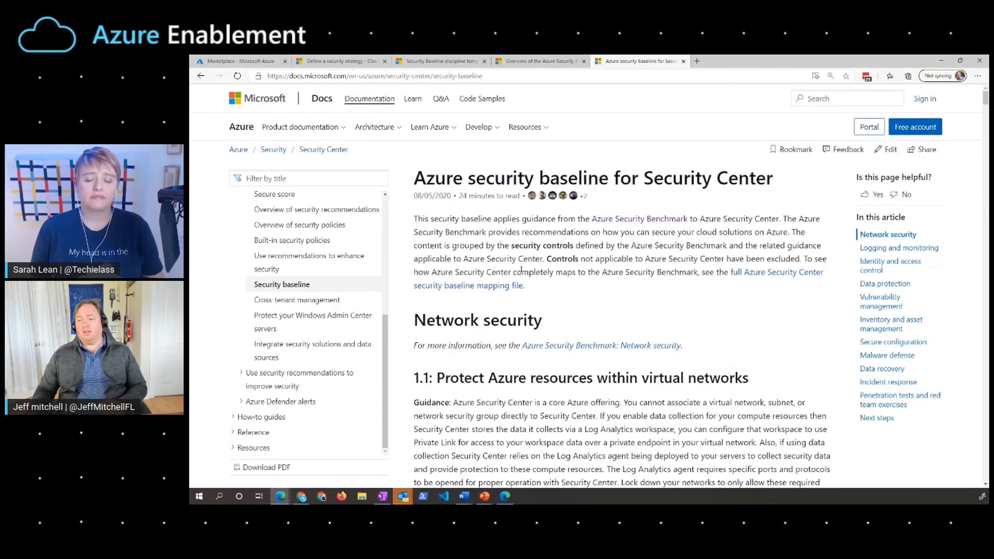